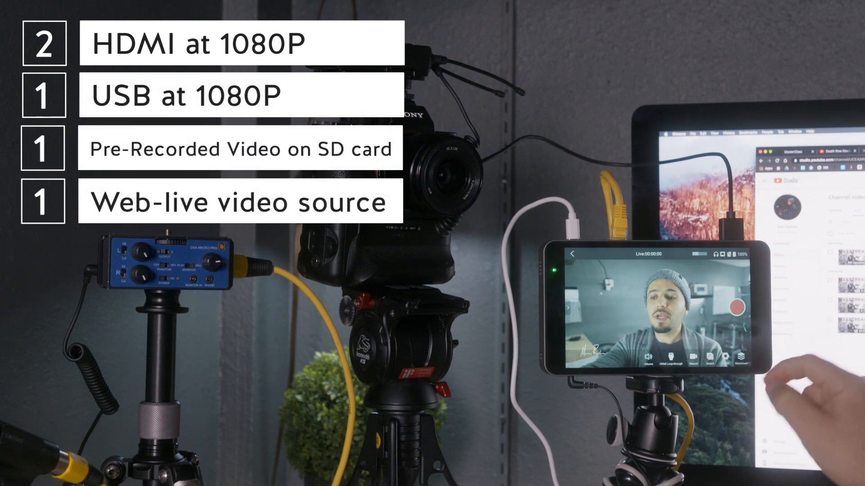
pyautogui.click(748, 357)
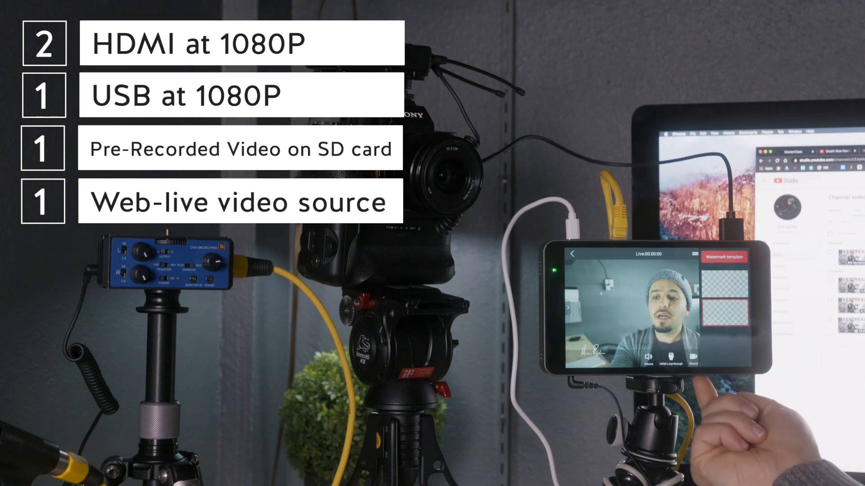